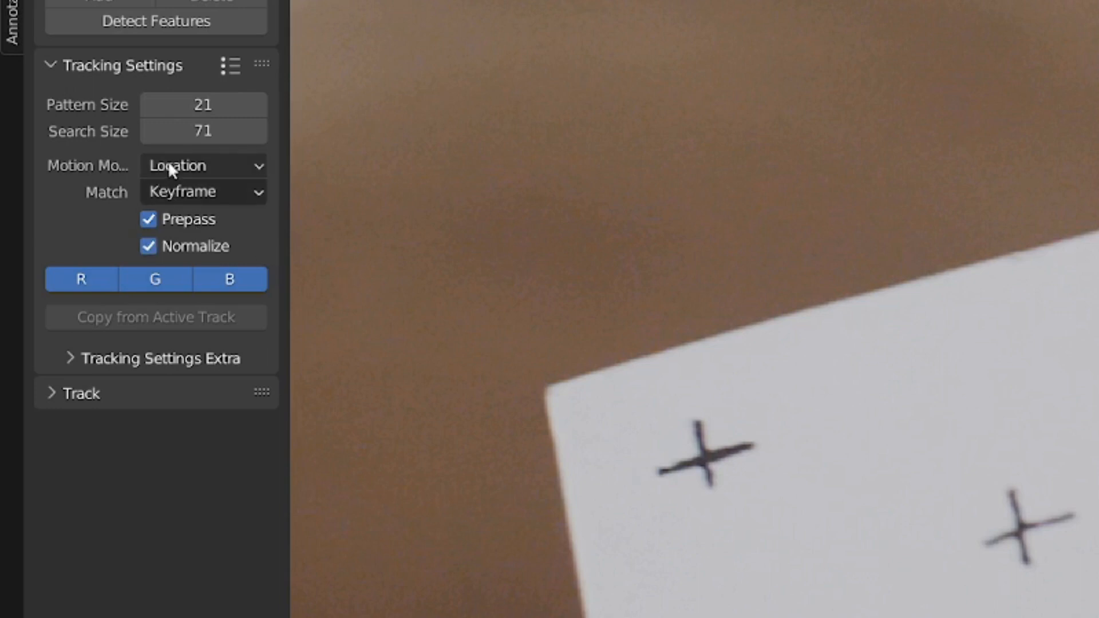
Set the motion model to Location, Rotation and add markers on the left paper's crosses
left_click(203, 166)
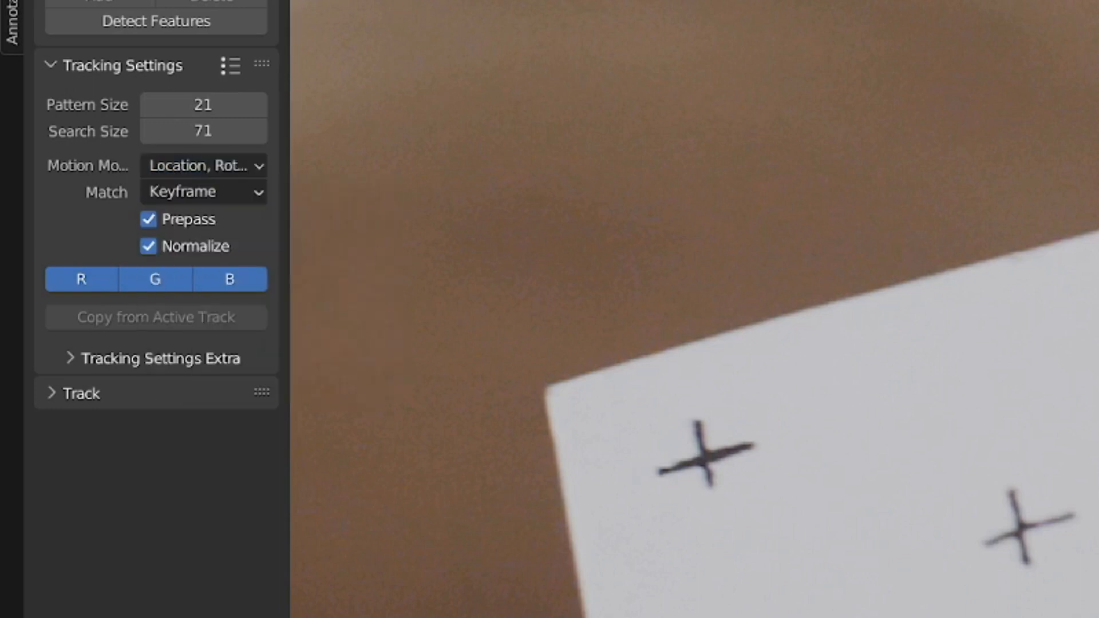
mouse_move(156, 317)
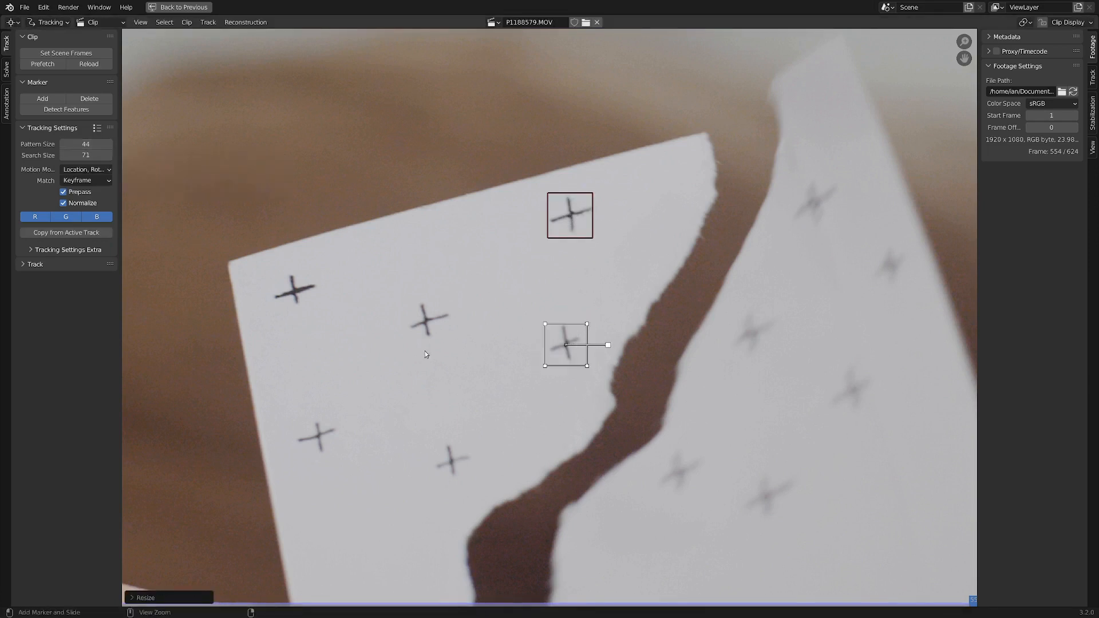
left_click(66, 109)
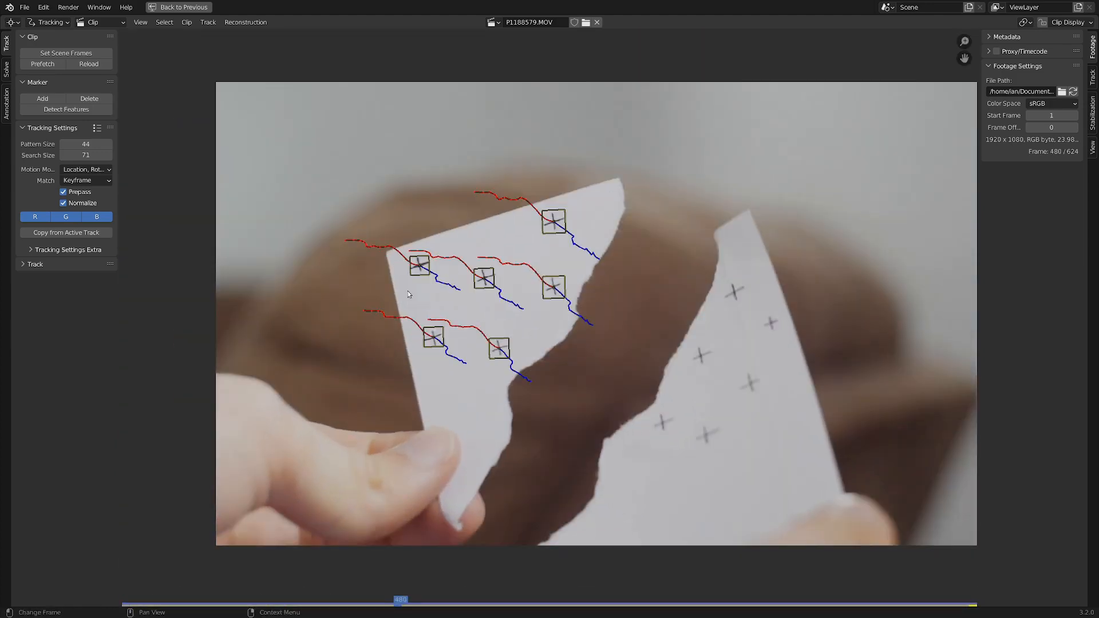
Select all tracked markers and open the Solve tab's plane track options
key("a")
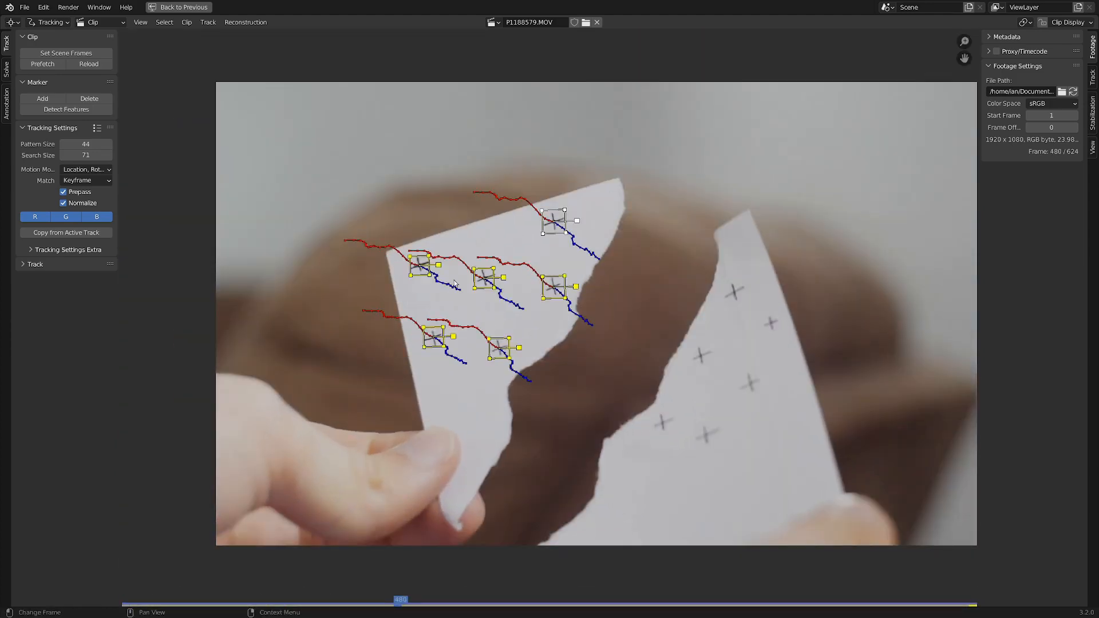
left_click(6, 63)
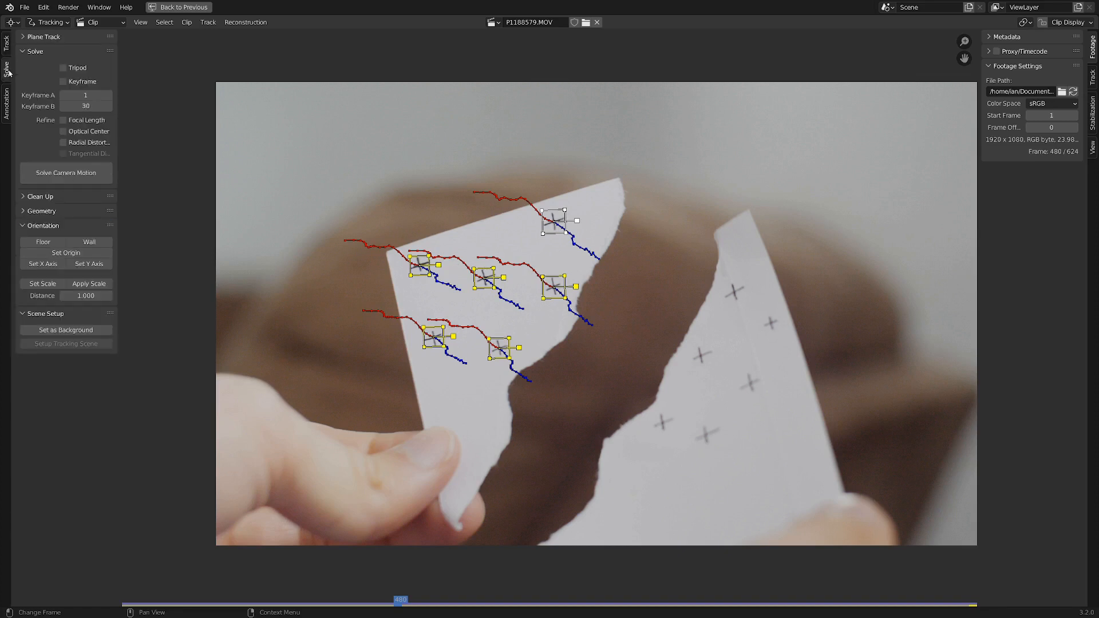
left_click(44, 37)
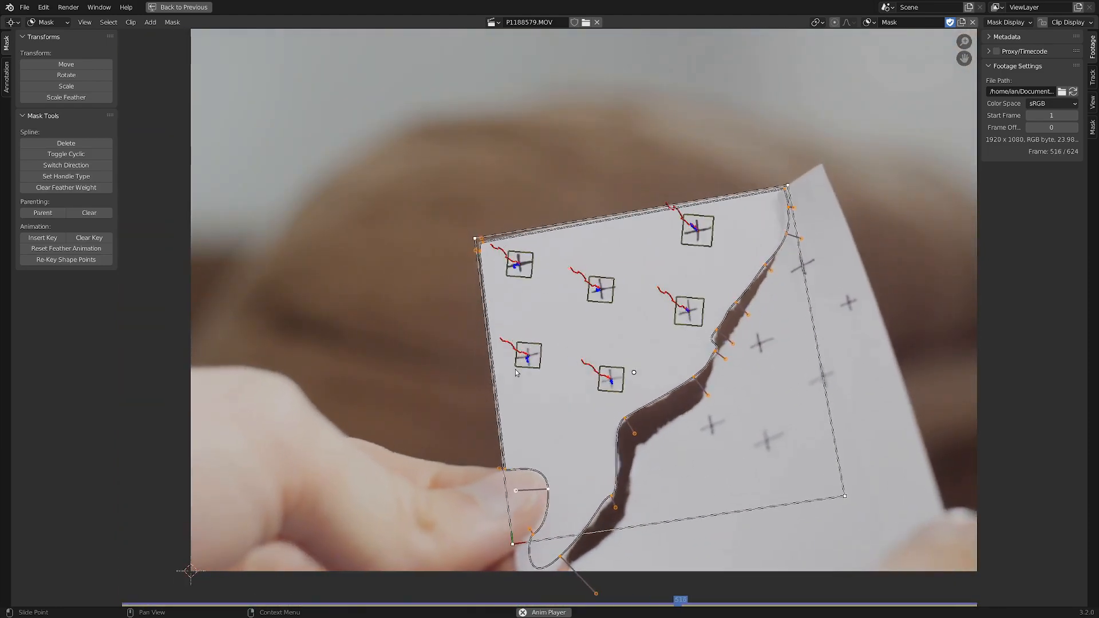
In the Compositing workspace, add a Plane Track Deform node using the camera plane track
left_click(159, 7)
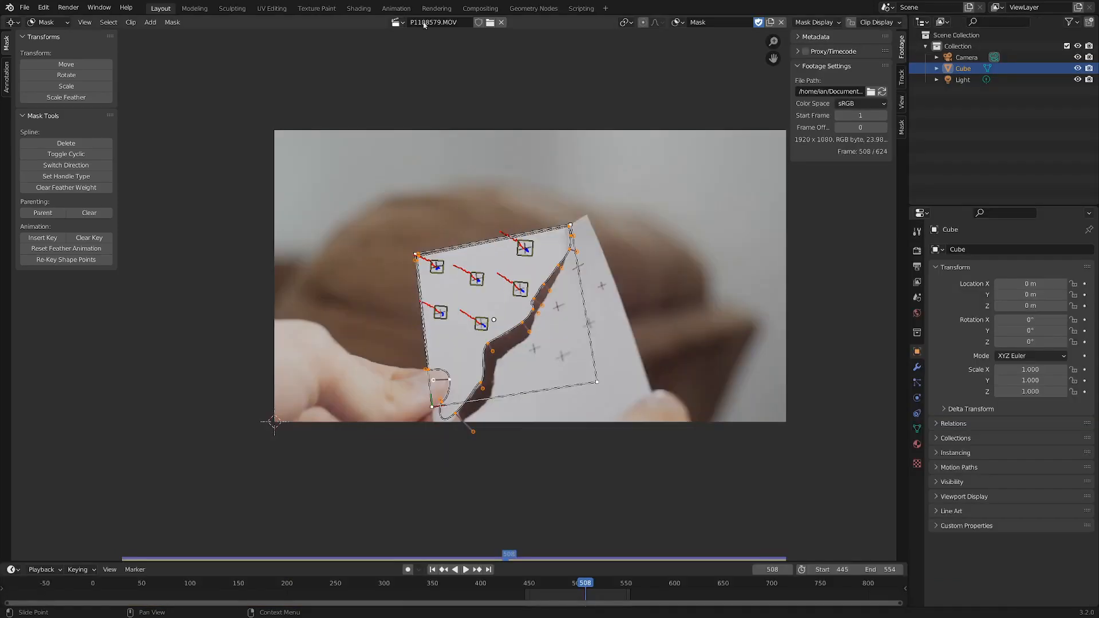
left_click(480, 8)
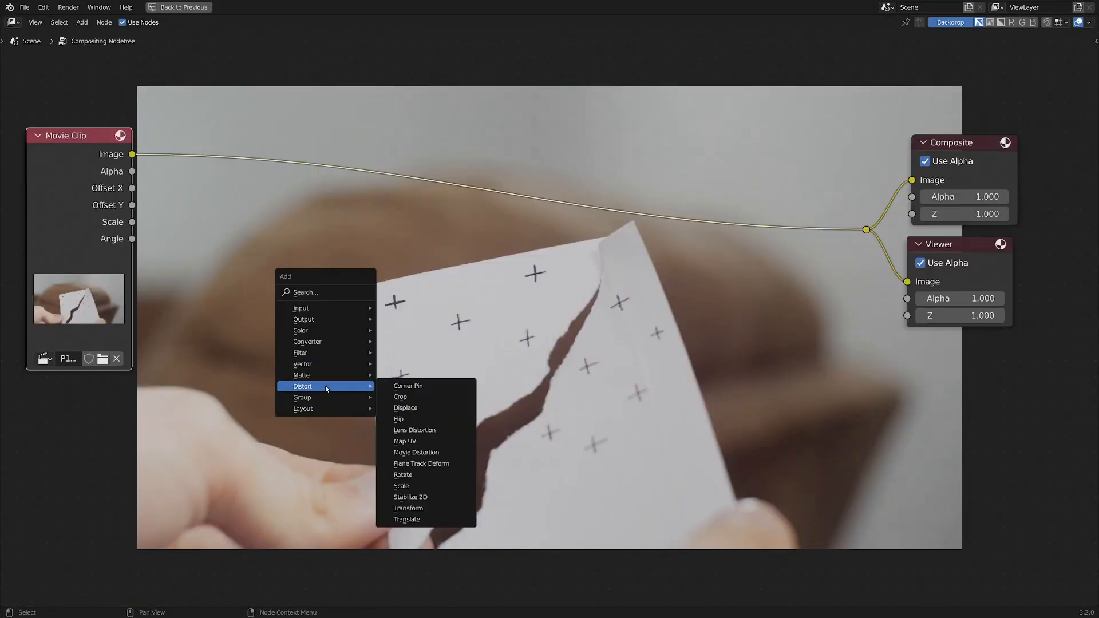
mouse_move(421, 463)
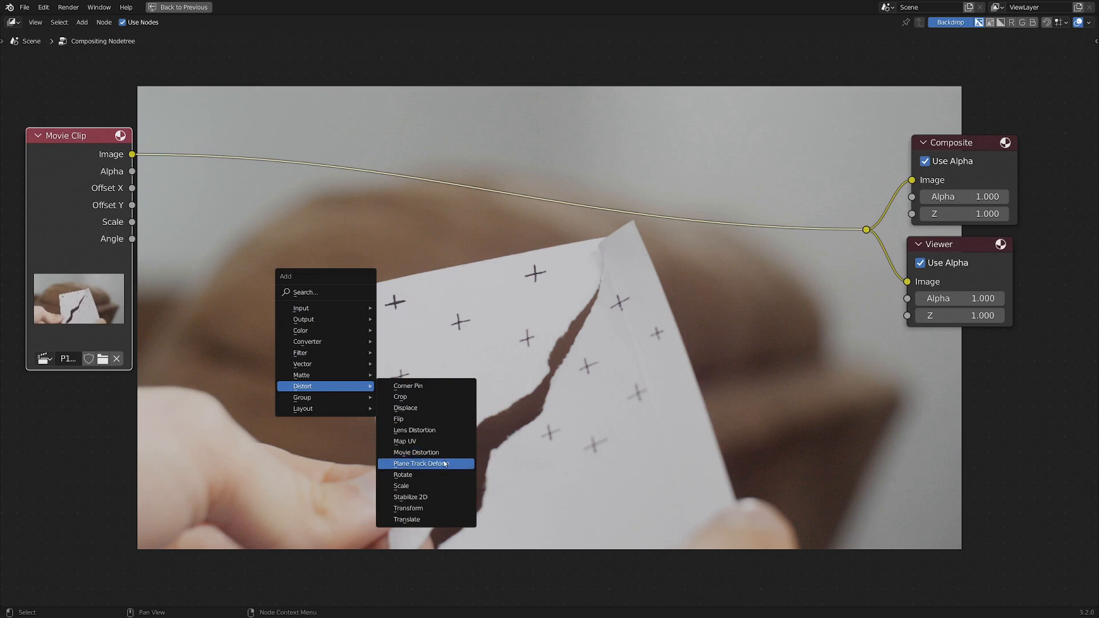
left_click(423, 463)
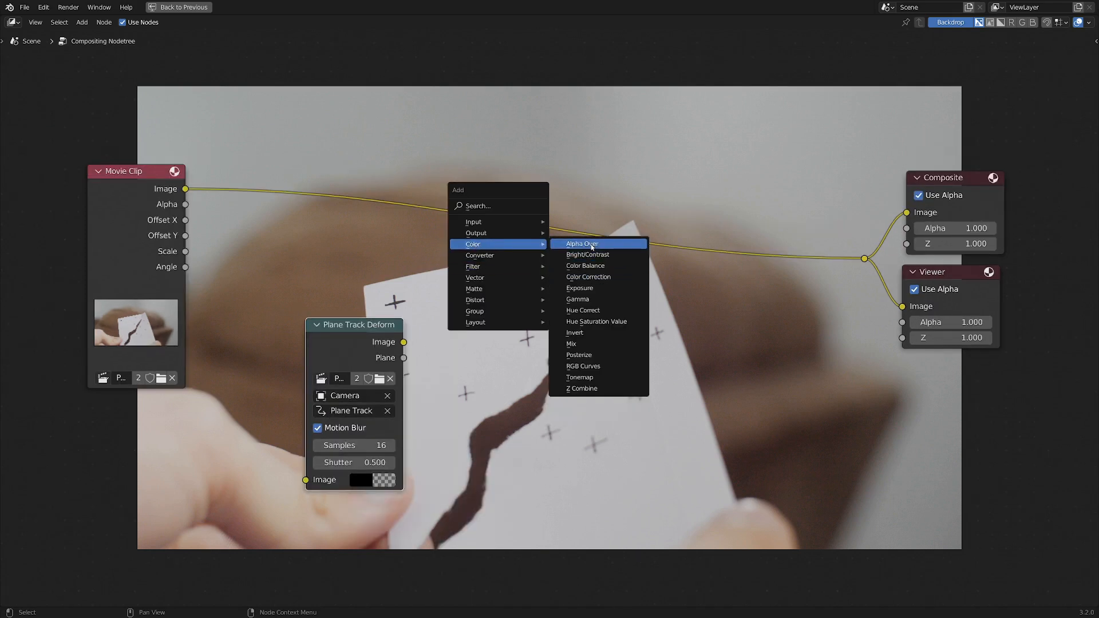
Add Alpha Over and Scale (X 1.6) nodes to layer the portrait over footage
left_click(581, 244)
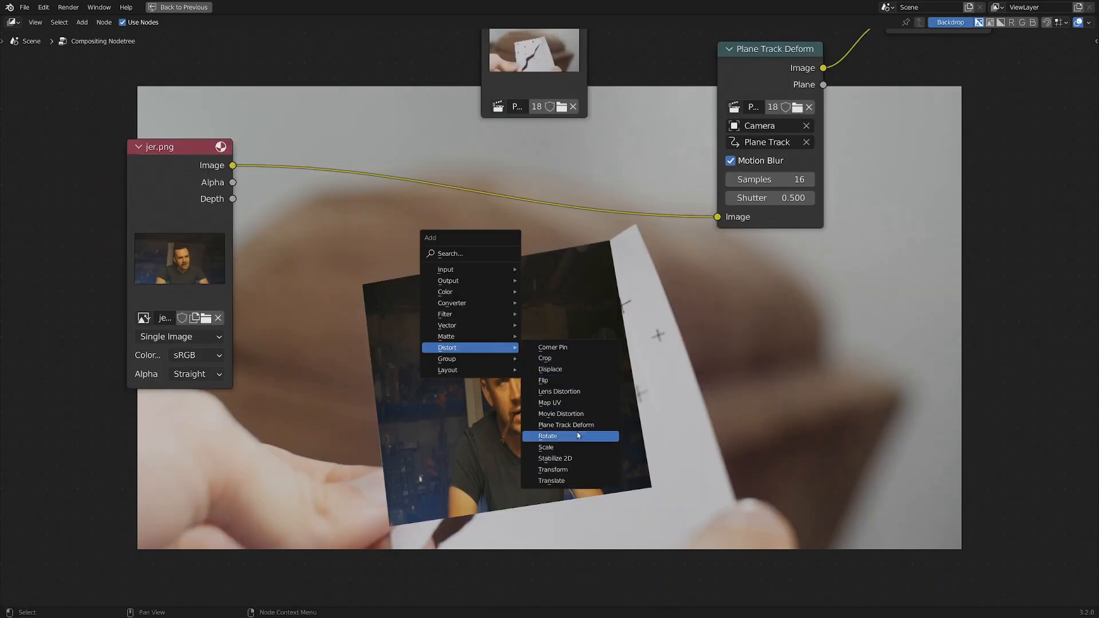
left_click(546, 447)
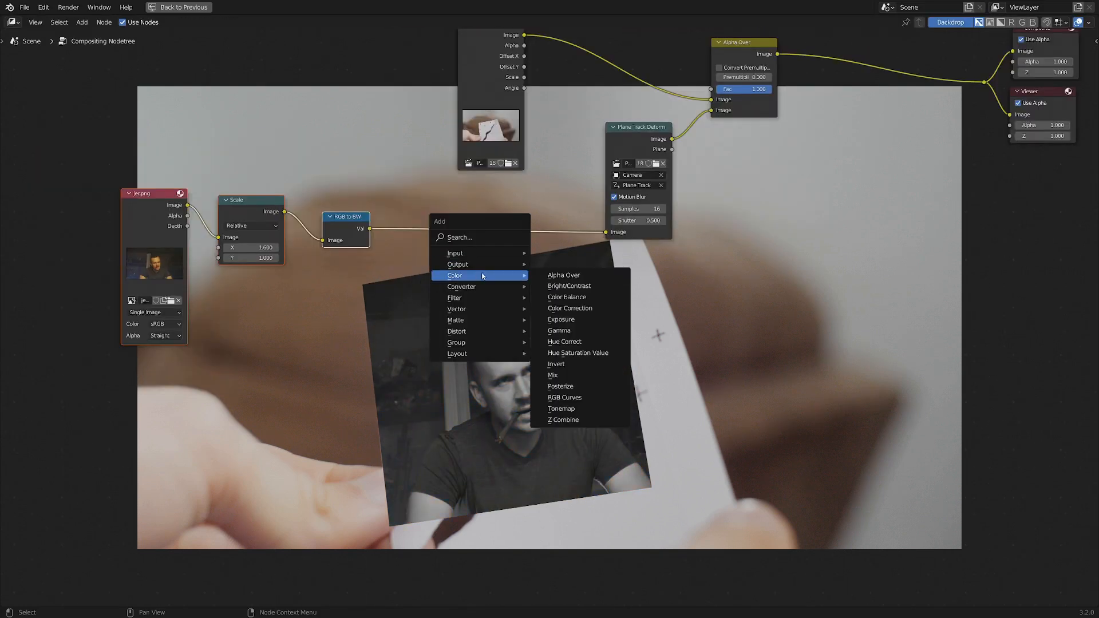
left_click(564, 397)
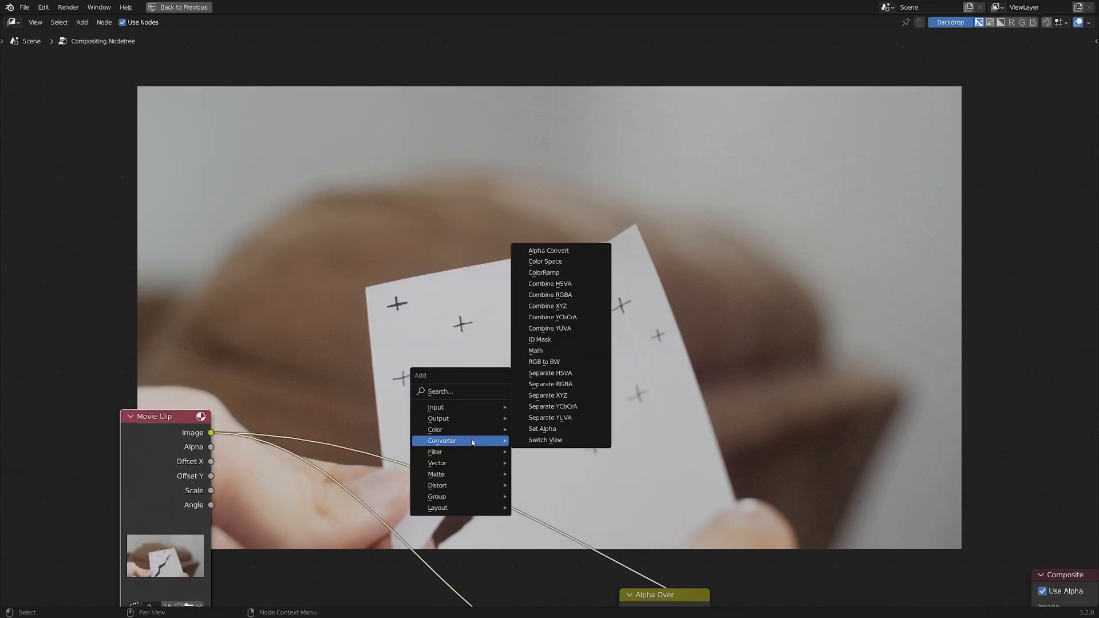
mouse_move(559, 272)
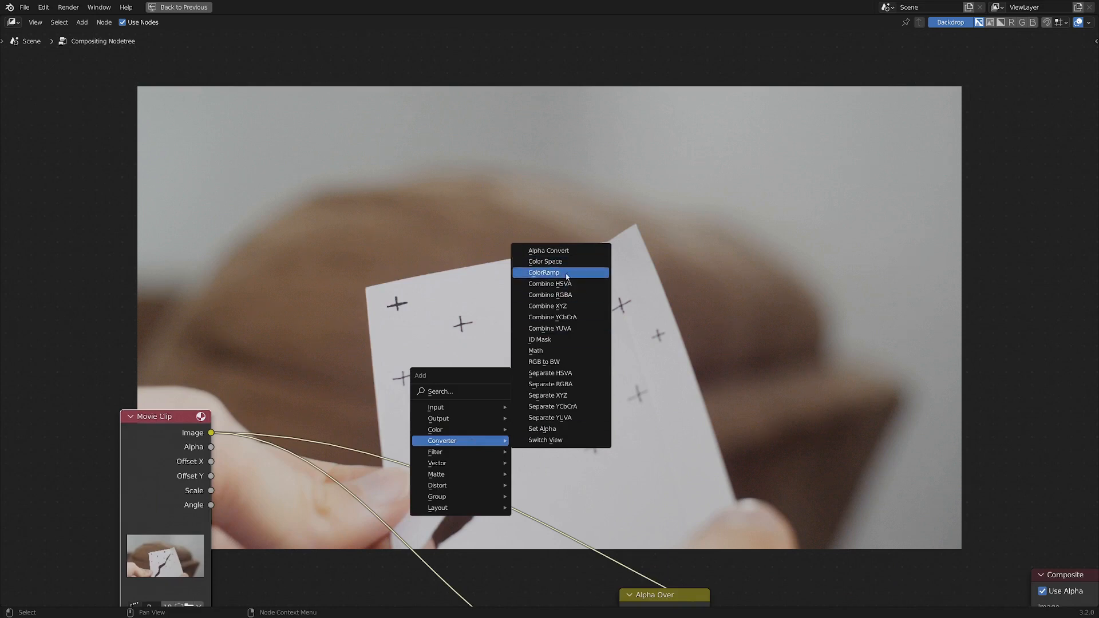
Add a ColorRamp, a clamped Add mix node, and a Dilate/Erode node at -25
left_click(543, 272)
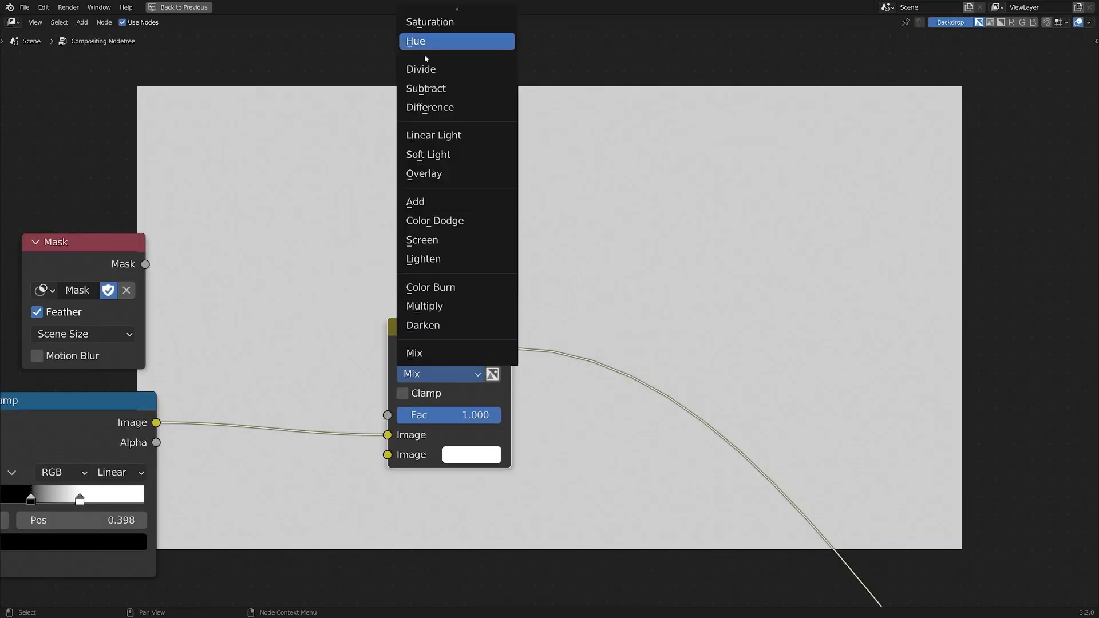
left_click(415, 201)
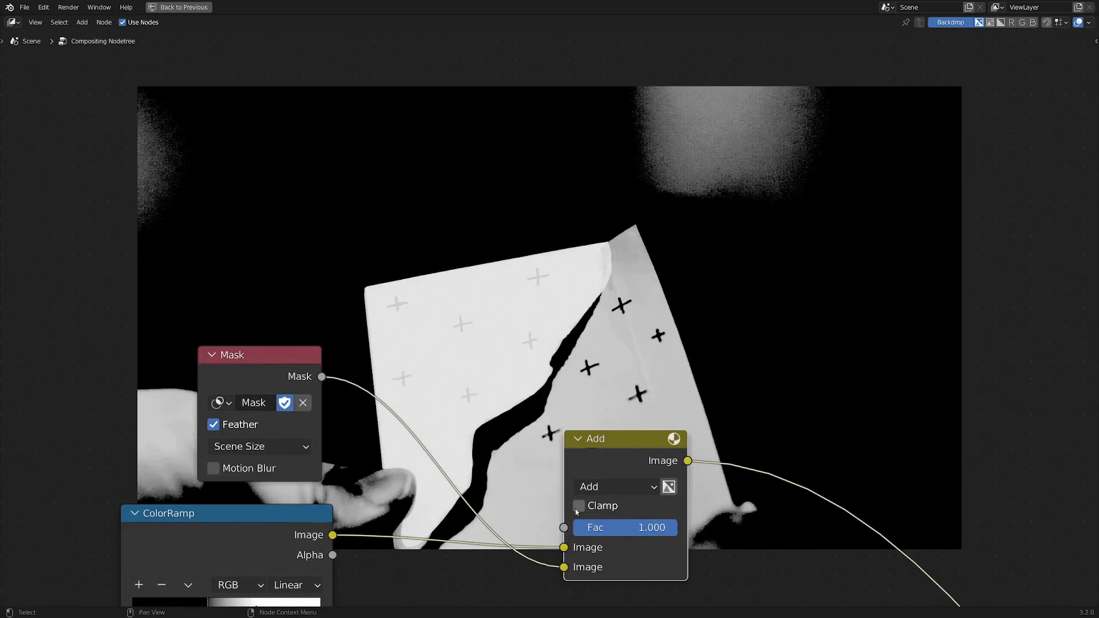
left_click(580, 505)
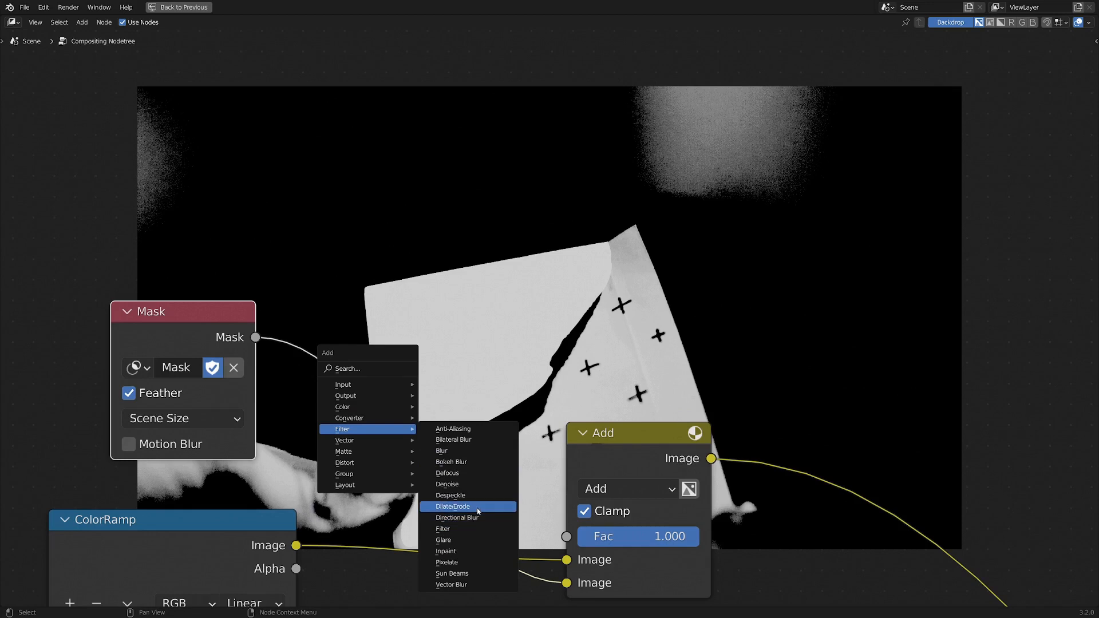
left_click(452, 506)
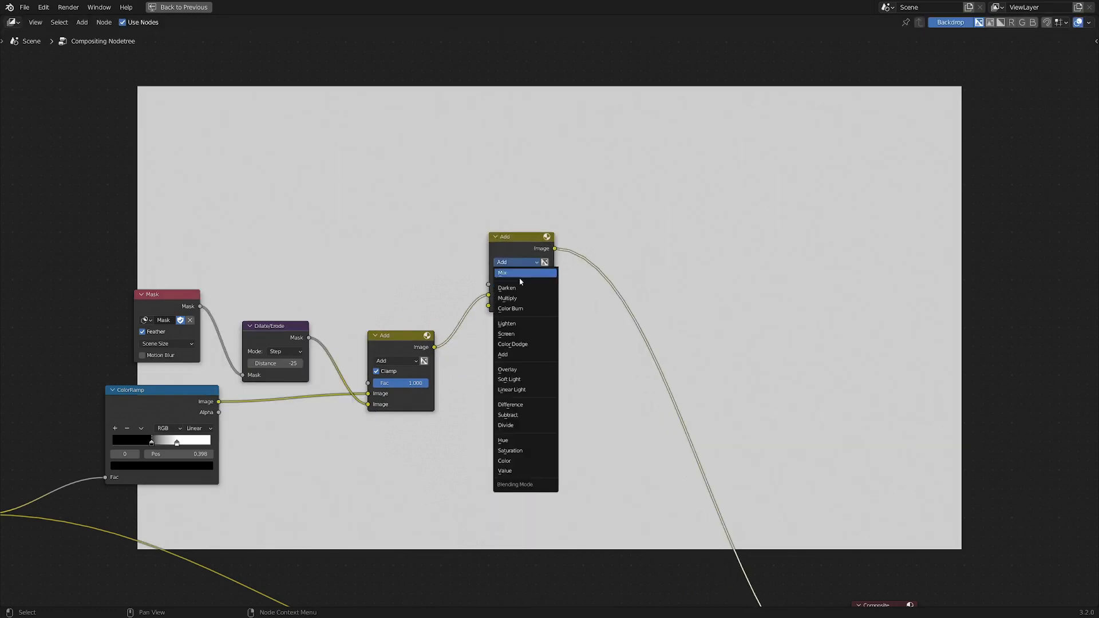
Set the second mix node to Multiply with a distance-7 dilated mask input
left_click(506, 298)
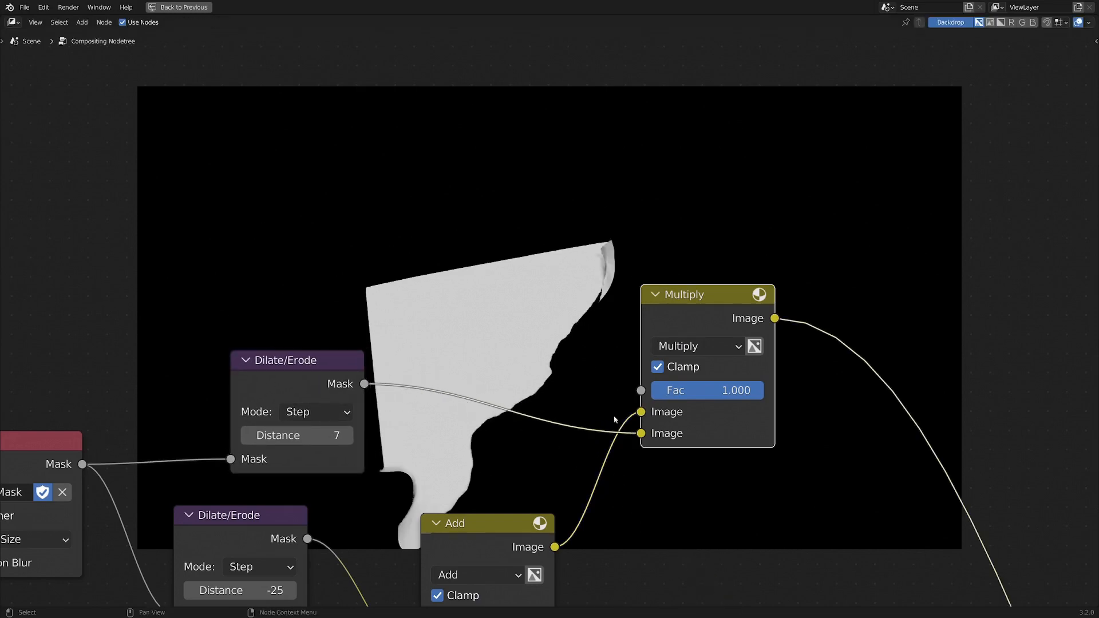
scroll("down", 3)
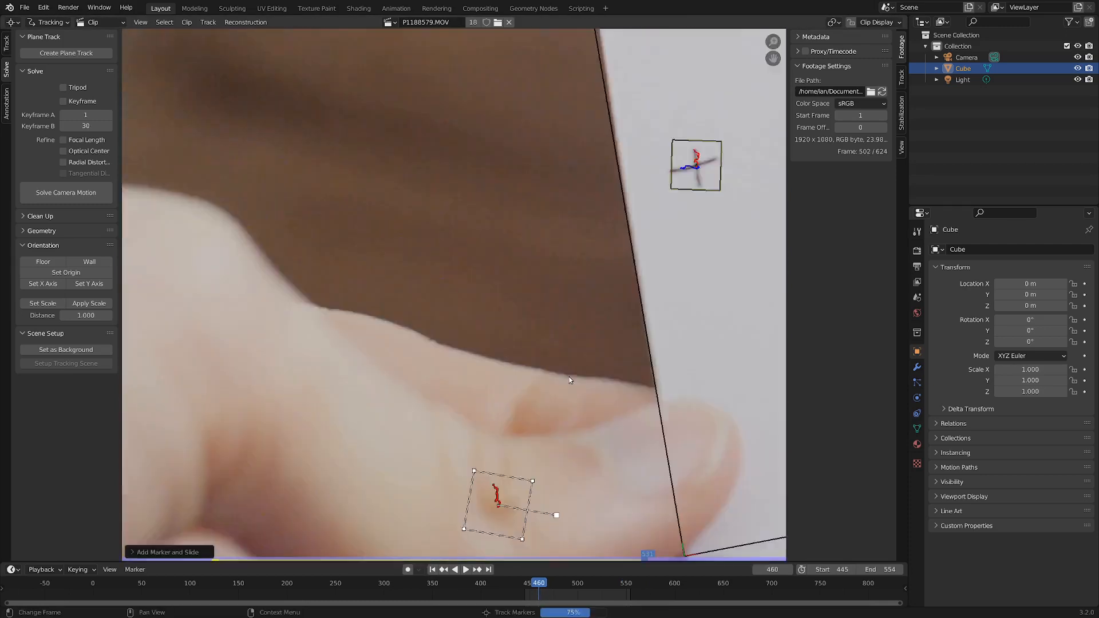
Feed the matte into Alpha Over's Fac and brighten the portrait with RGB Curves
left_click(49, 21)
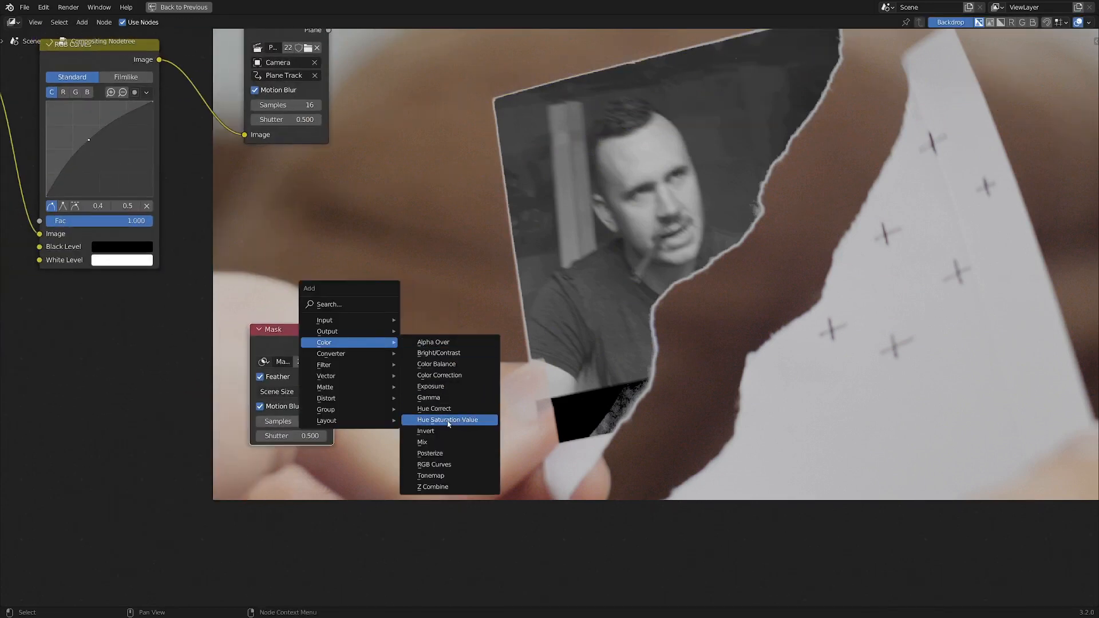
Invert Mask.001, erode it by -20, blur 40x40, and multiply into the composite
left_click(425, 431)
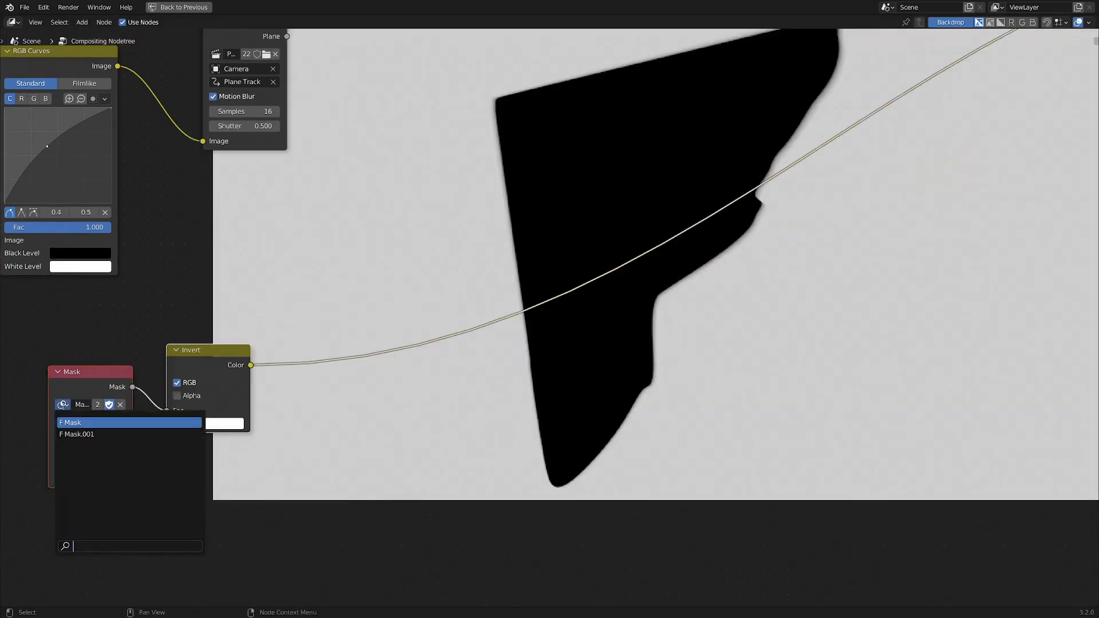
left_click(77, 434)
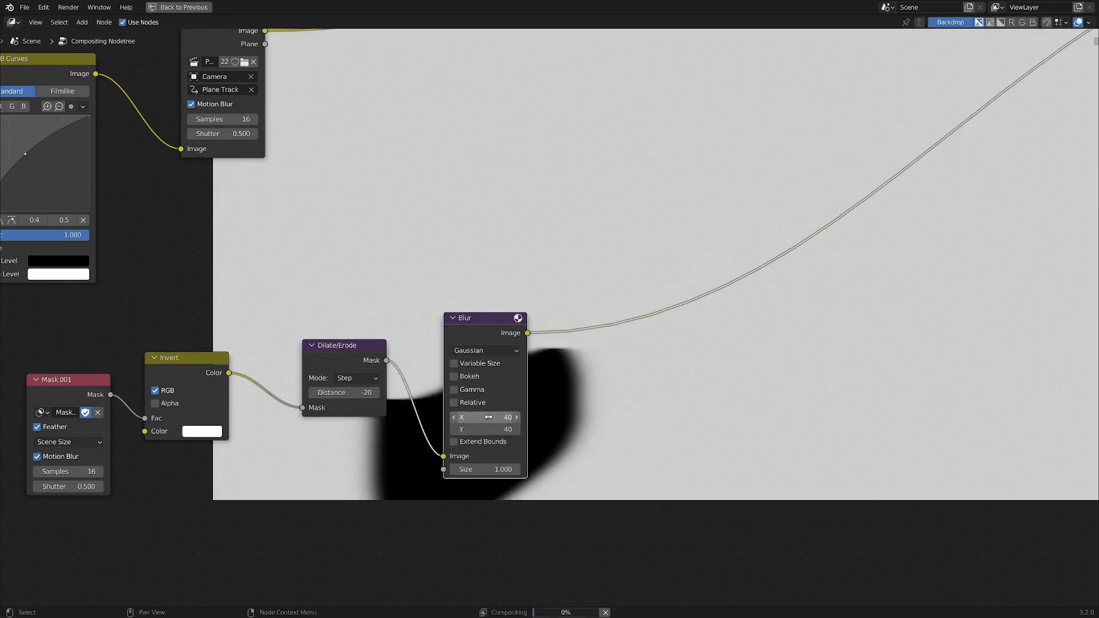
scroll("down", 3)
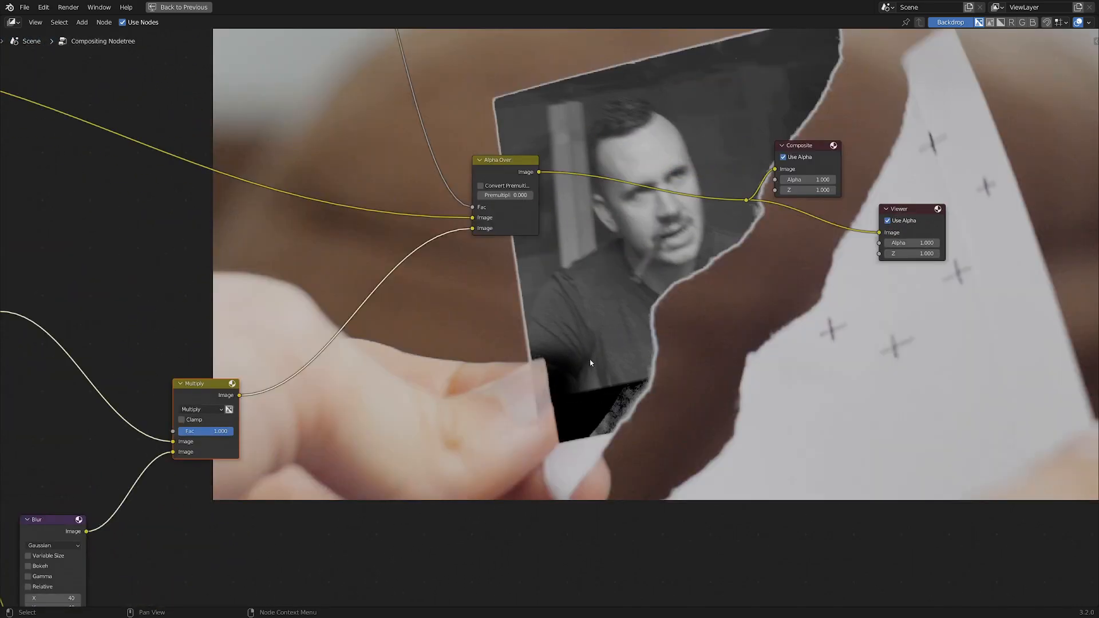
scroll("down", 3)
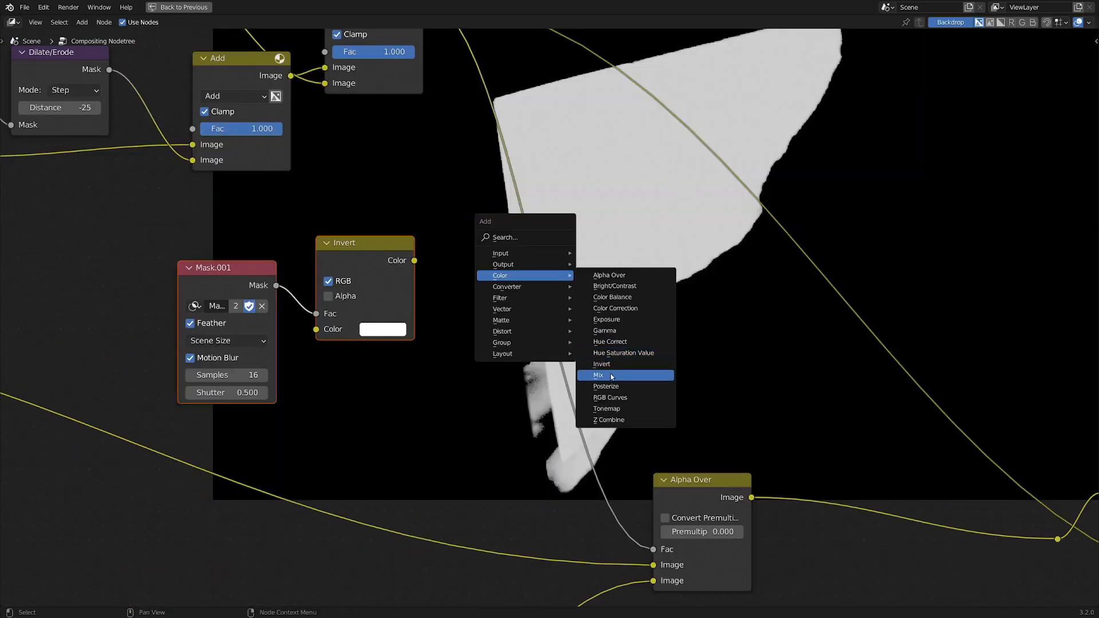
Add a Multiply mix node into Alpha Over Fac and set Dilate/Erode distance to 2
left_click(599, 375)
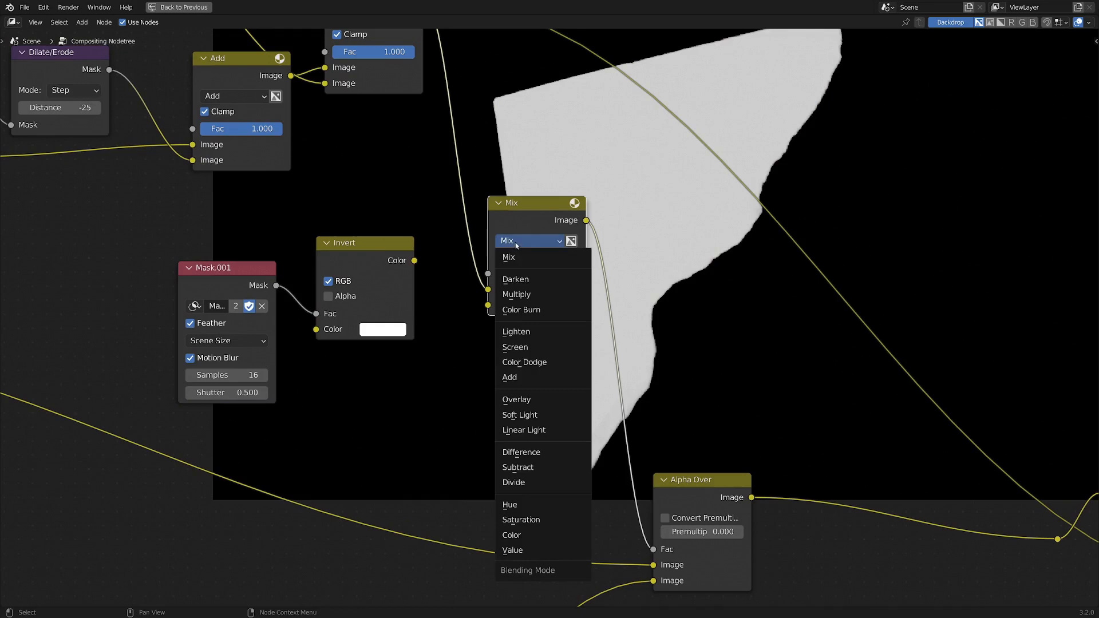
left_click(515, 294)
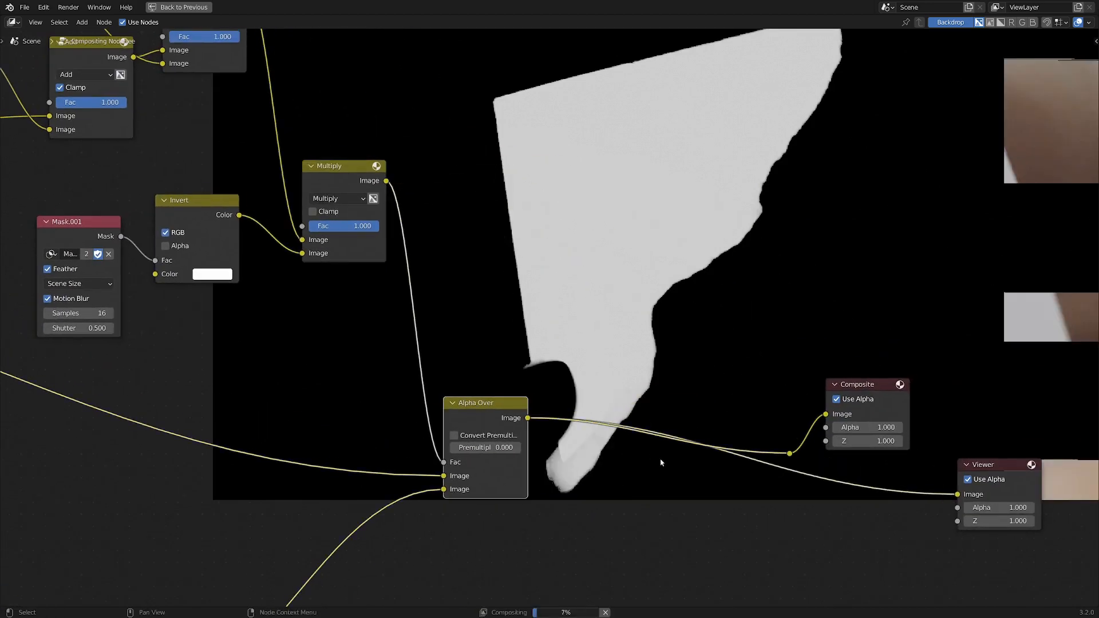
scroll("up", 3)
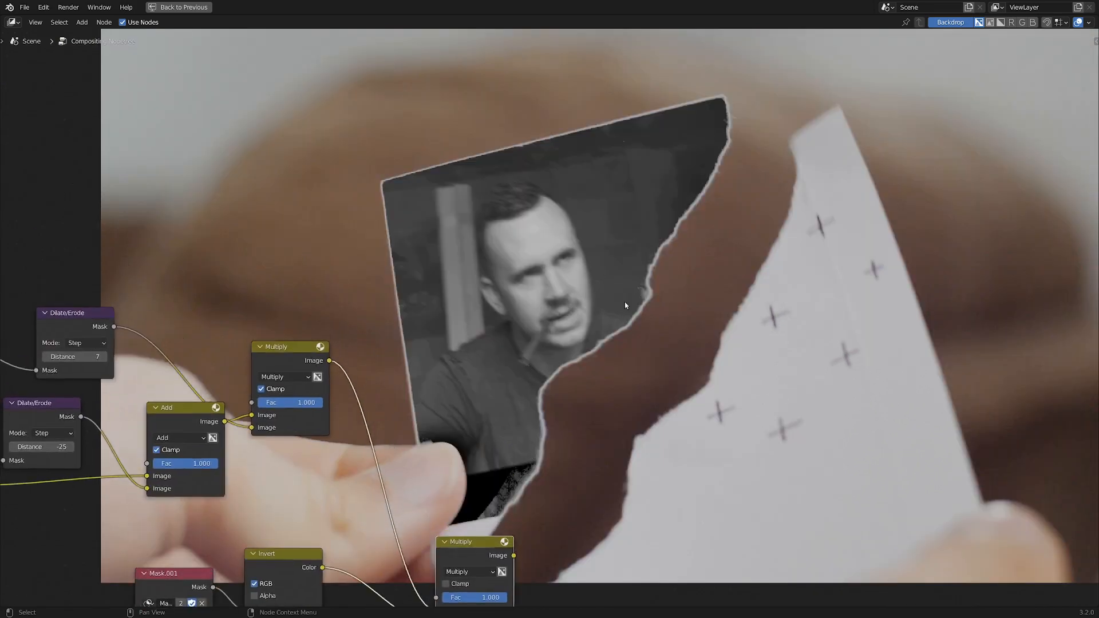
mouse_move(348, 309)
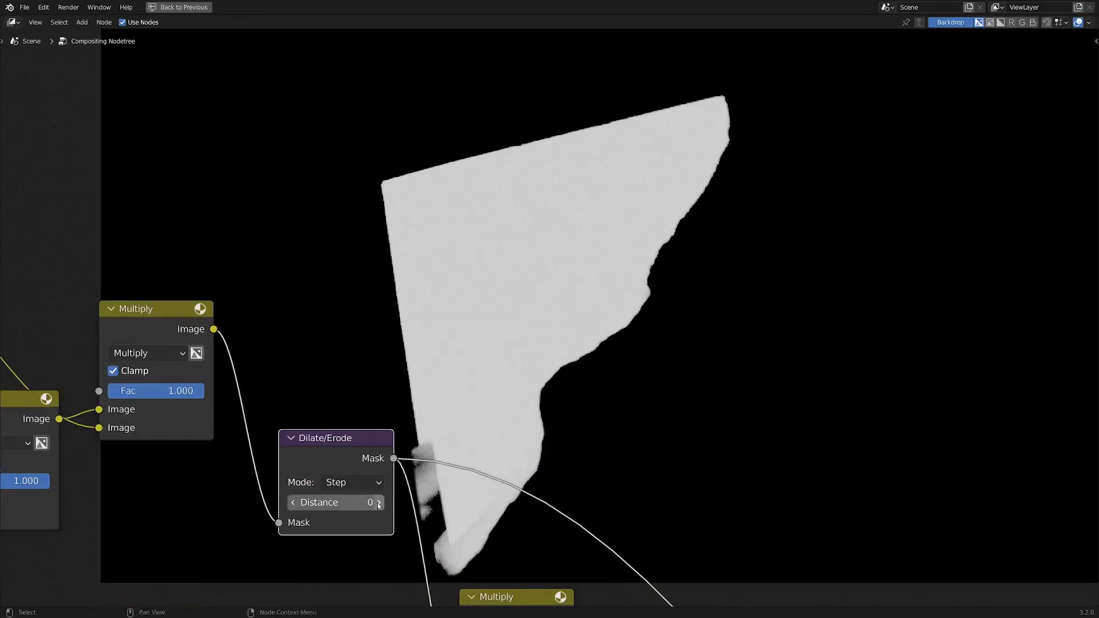
left_click(378, 502)
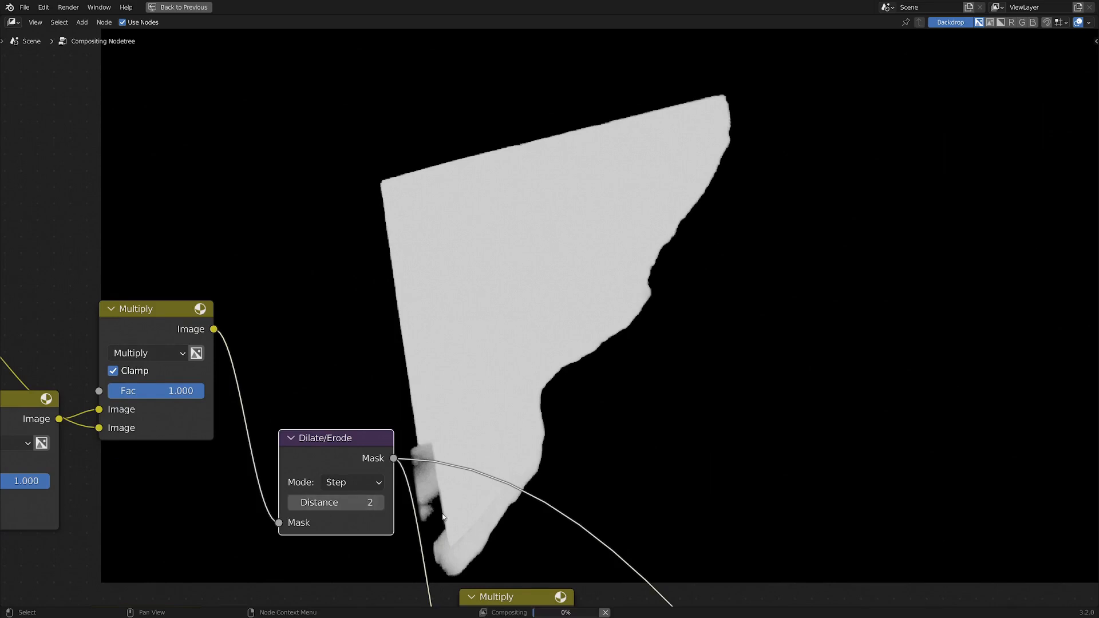